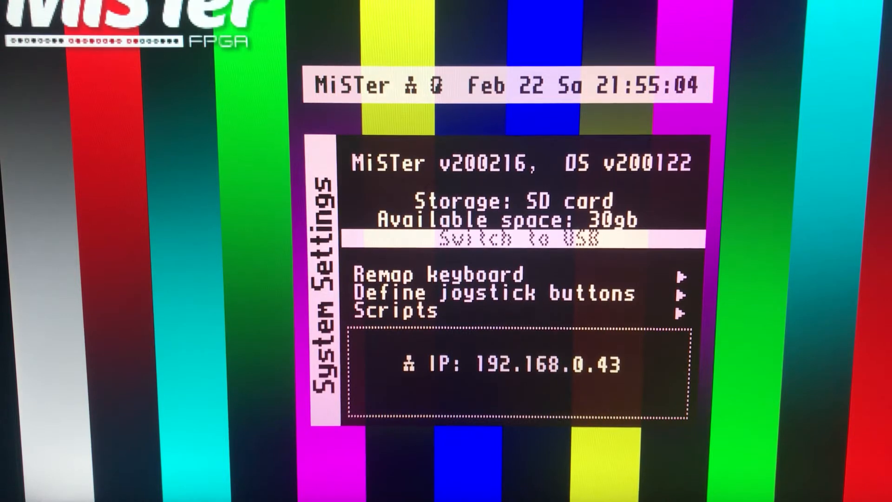
# Open the Scripts list in System Settings and scroll down through the available scripts.
pyautogui.click(398, 310)
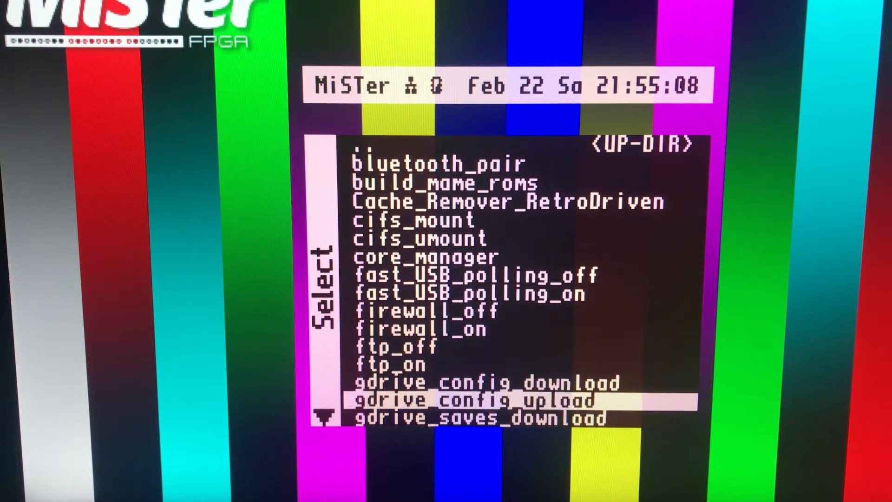
pyautogui.scroll(-3)
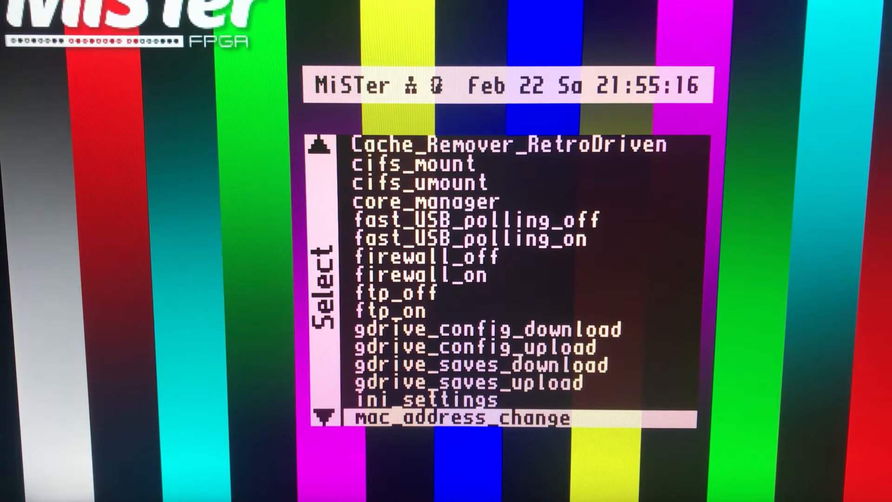
pyautogui.scroll(-3)
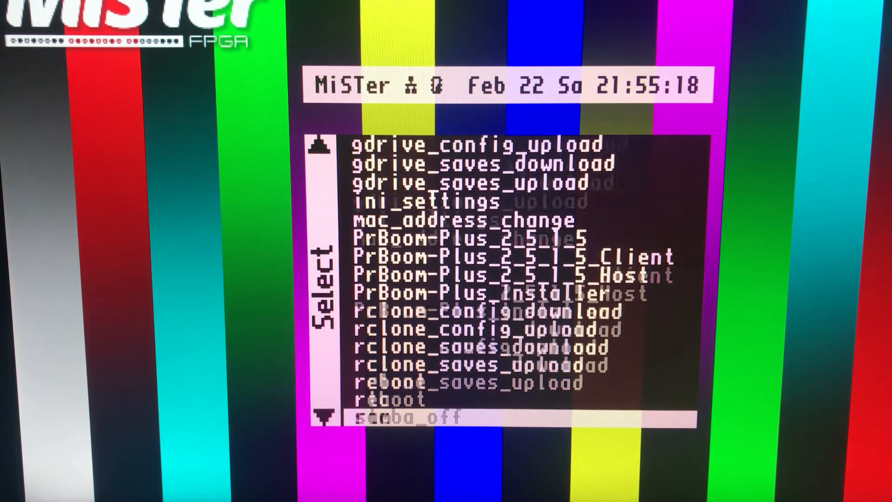
pyautogui.scroll(-3)
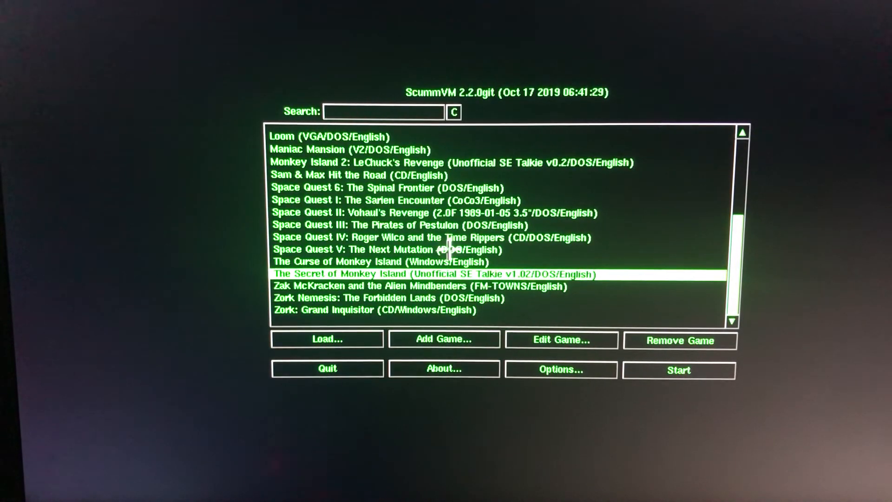
pyautogui.moveTo(474, 148)
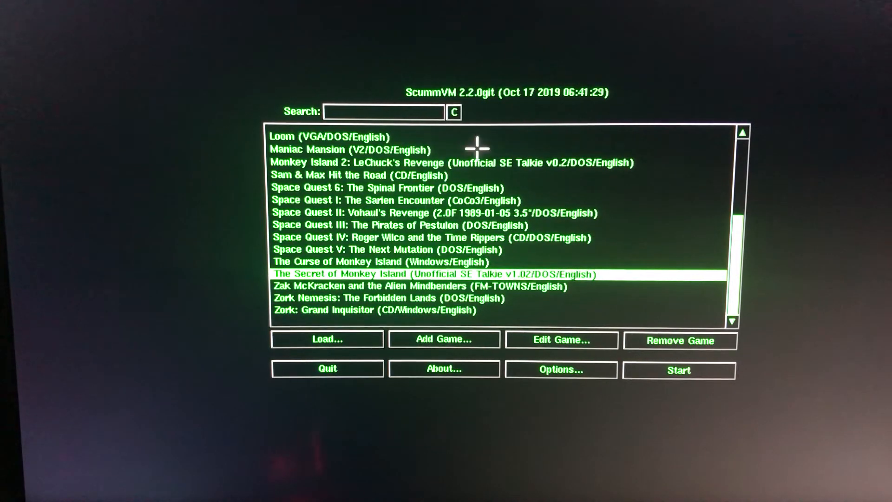
pyautogui.moveTo(401, 205)
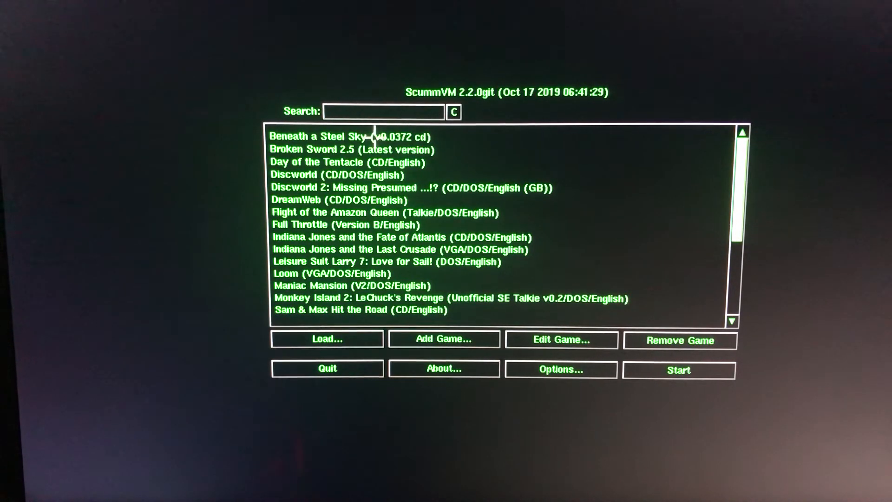
# Select Beneath a Steel Sky at the top of the launcher's game list.
pyautogui.click(350, 137)
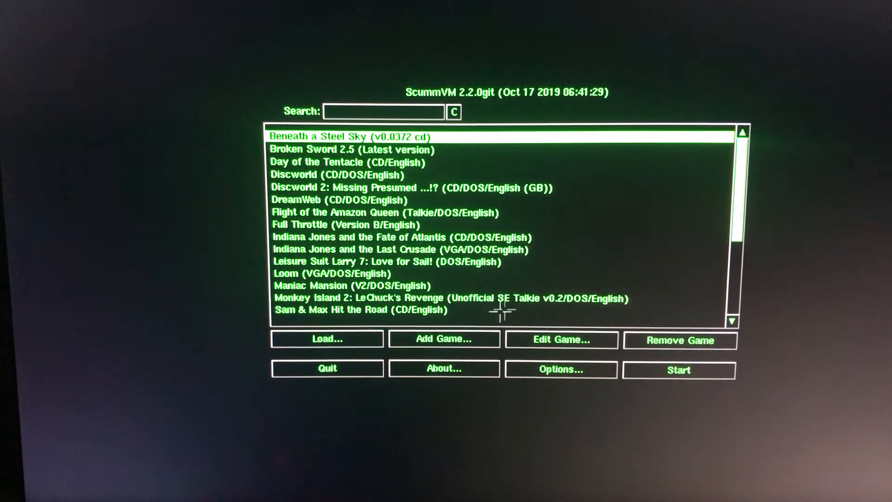
pyautogui.click(679, 370)
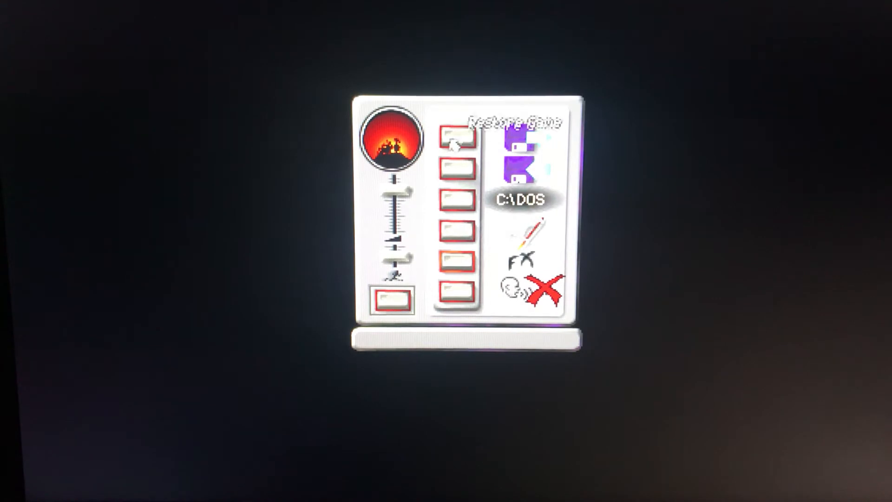
# Exit Beneath a Steel Sky from its control panel back to the launcher.
pyautogui.click(545, 287)
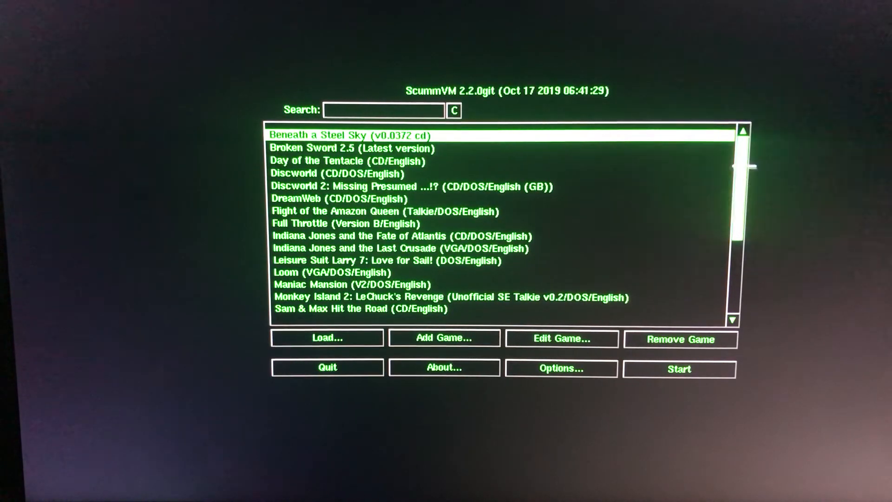
# Scroll down, select The Secret of Monkey Island, and start it.
pyautogui.scroll(-3)
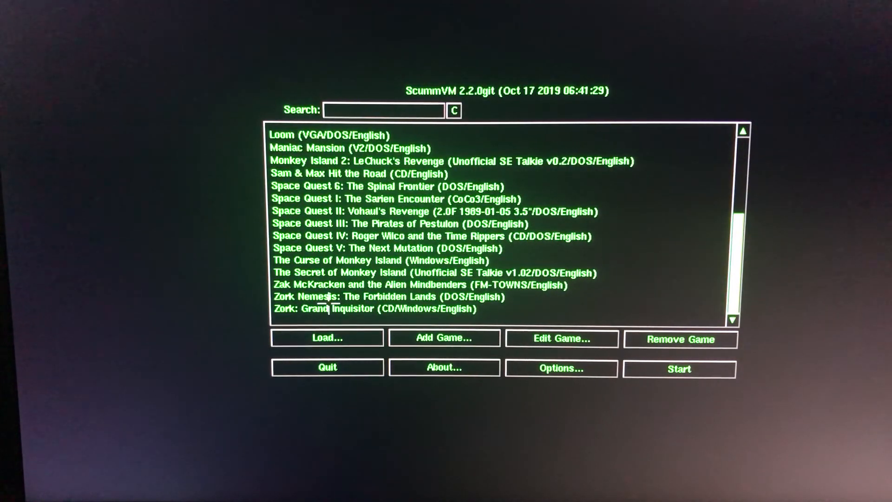
pyautogui.click(436, 273)
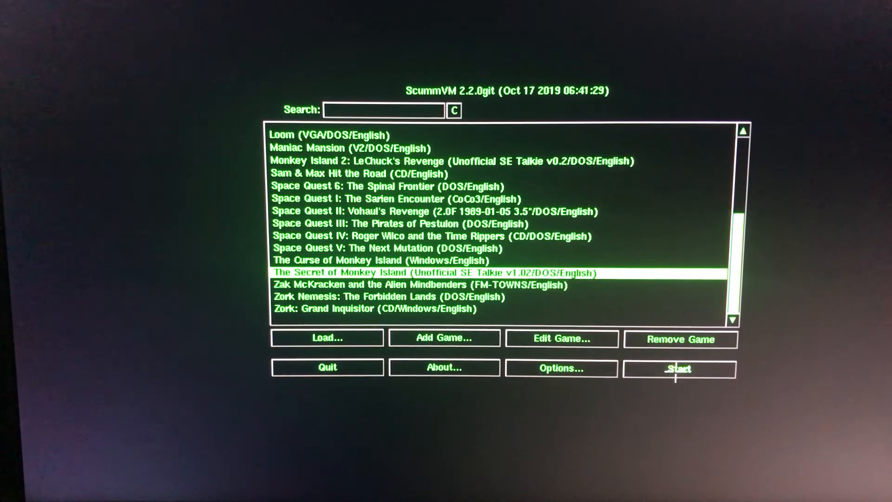
pyautogui.click(679, 368)
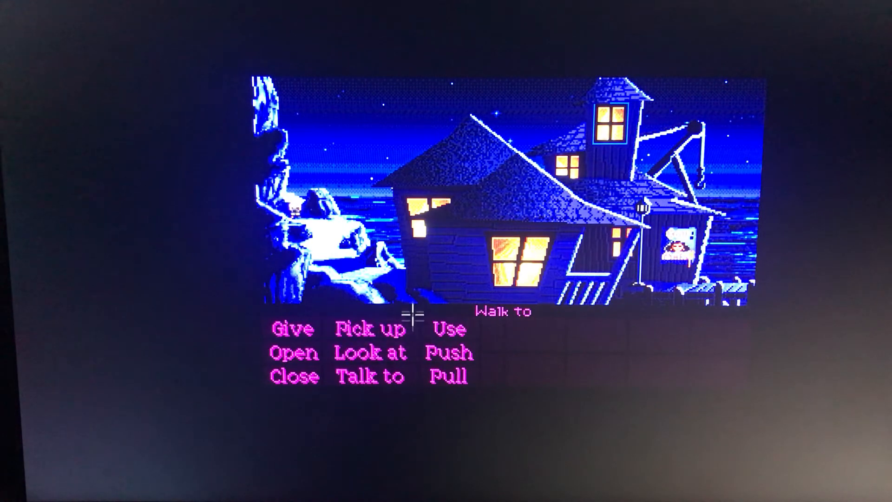
# Walk Guybrush along the dock to the lit Scumm Bar doorway.
pyautogui.click(370, 352)
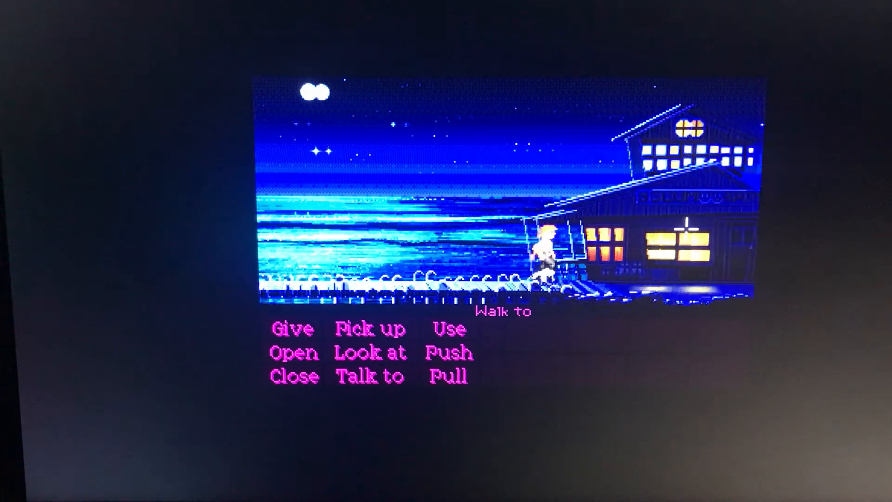
pyautogui.click(294, 352)
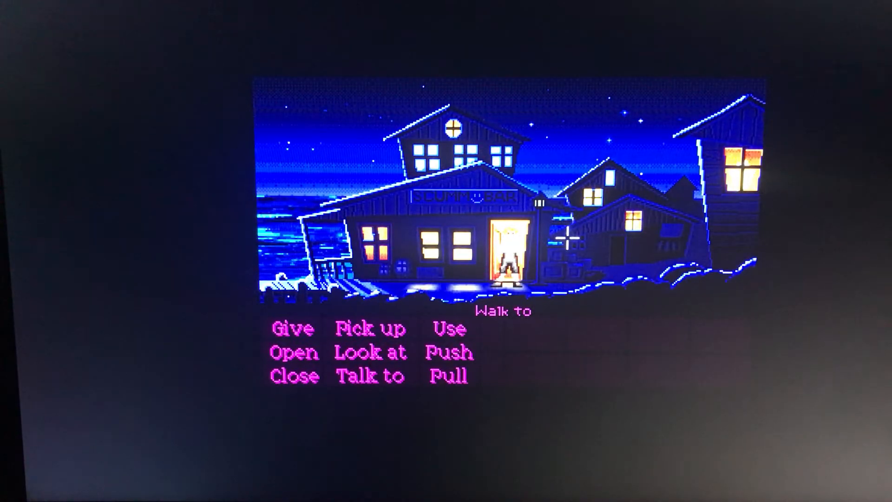
# Return to the launcher via the Ctrl+F5 global menu's Return to Launcher.
pyautogui.press('f5')
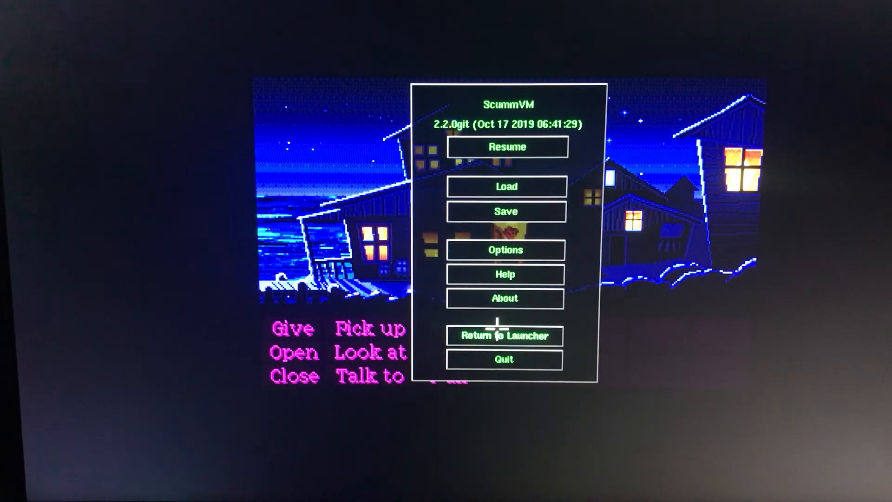
pyautogui.click(502, 335)
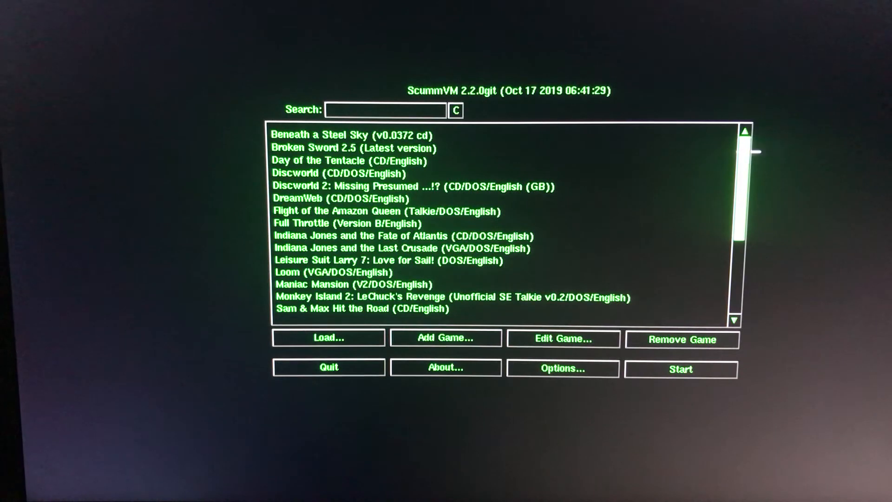
pyautogui.click(339, 173)
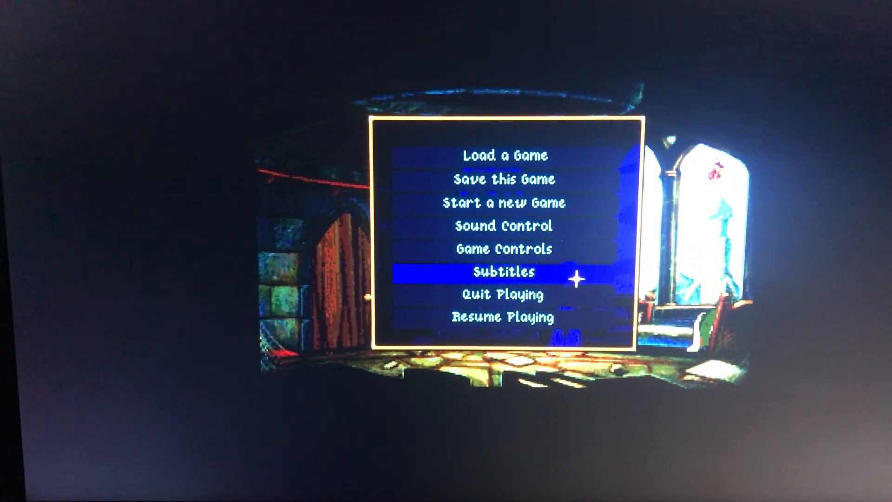
# Click Quit Playing in Discworld's options menu to leave the game.
pyautogui.click(500, 295)
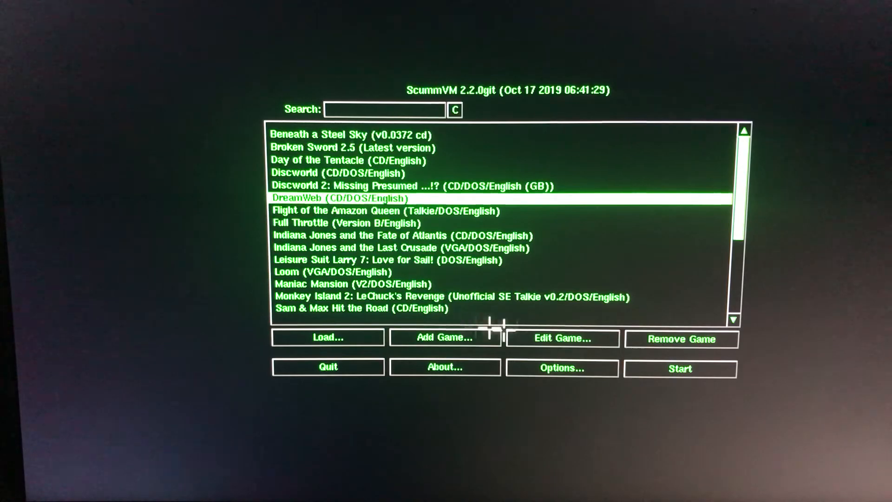
# Launch DreamWeb with the Start button to reach Eden's bedroom description.
pyautogui.click(679, 368)
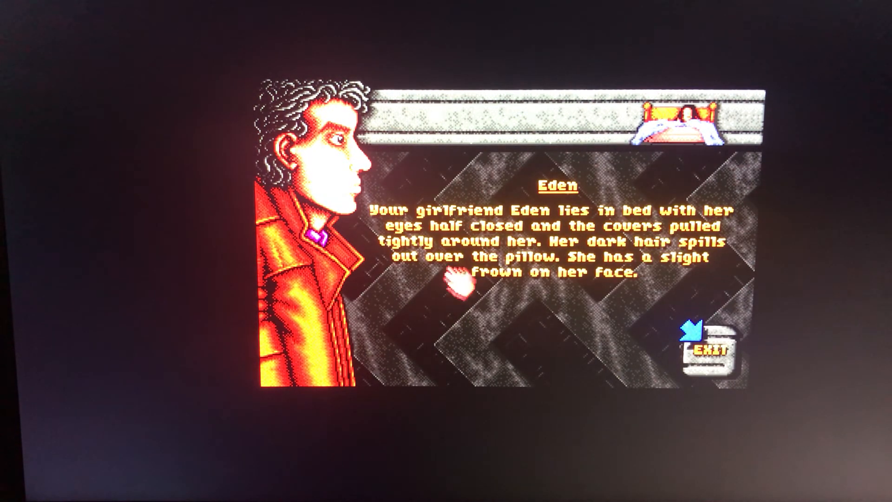
pyautogui.moveTo(497, 316)
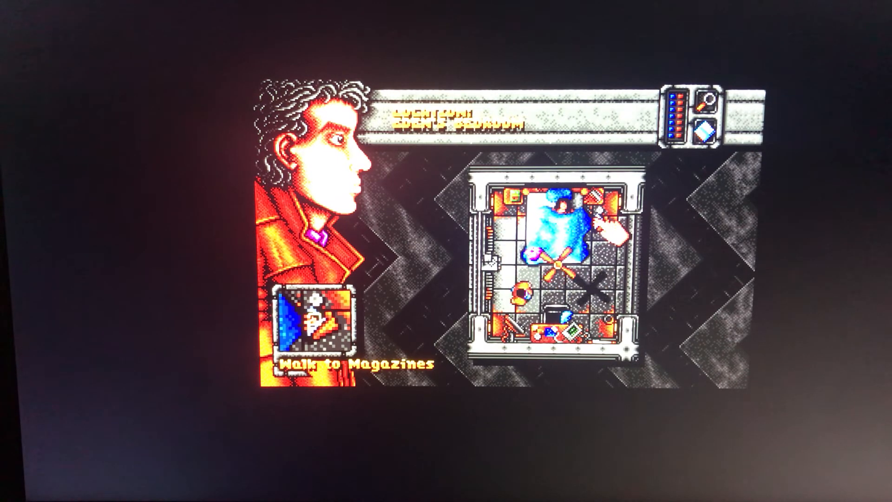
# View Ryan's inventory, examine Eden's monitor, then exit back to the bedroom map.
pyautogui.click(563, 267)
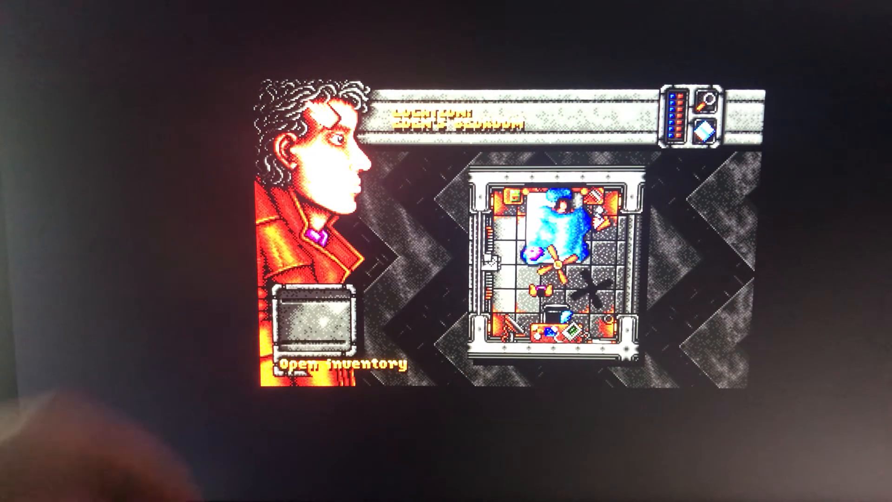
pyautogui.click(315, 319)
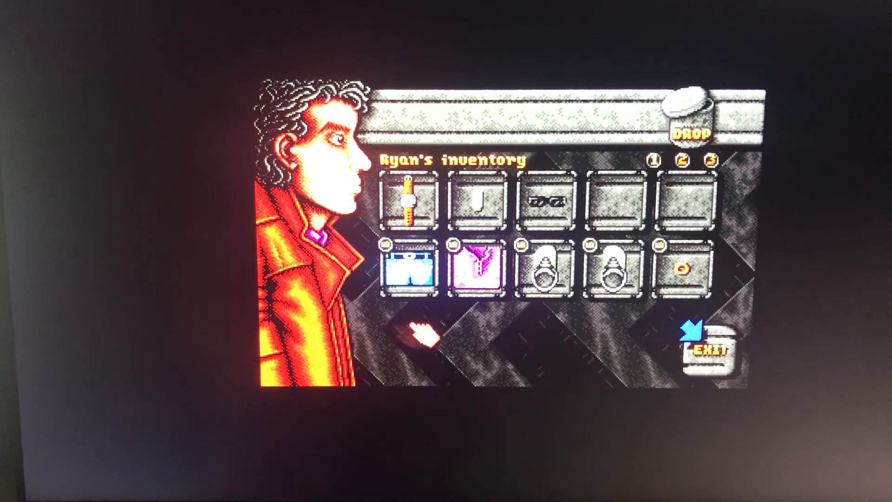
pyautogui.click(406, 205)
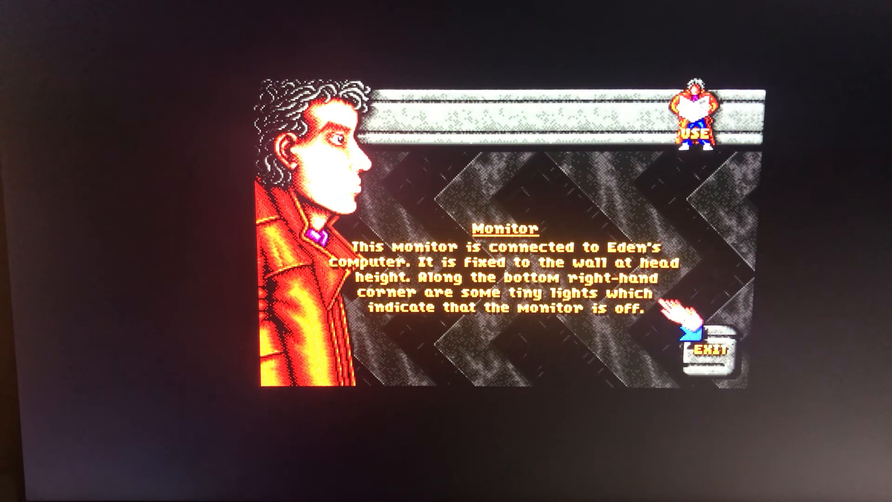
pyautogui.click(712, 350)
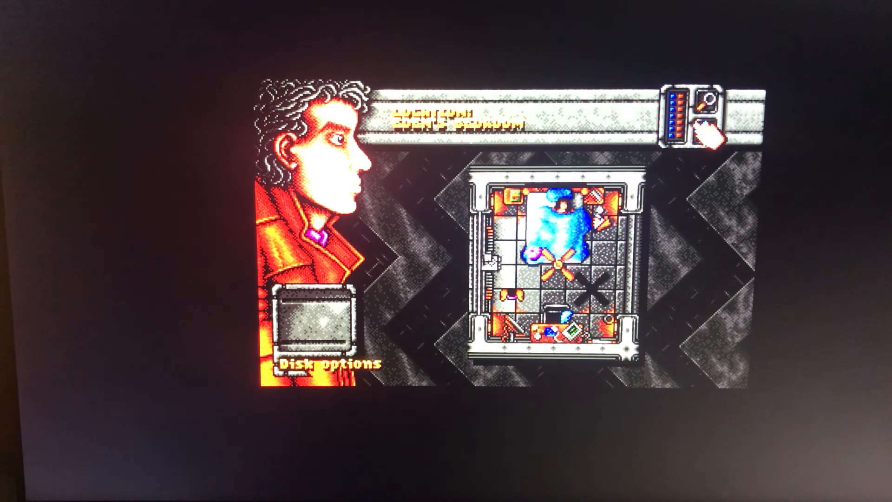
# Quit DreamWeb through Disk options, close the overlay, and select Space Quest IV.
pyautogui.click(324, 363)
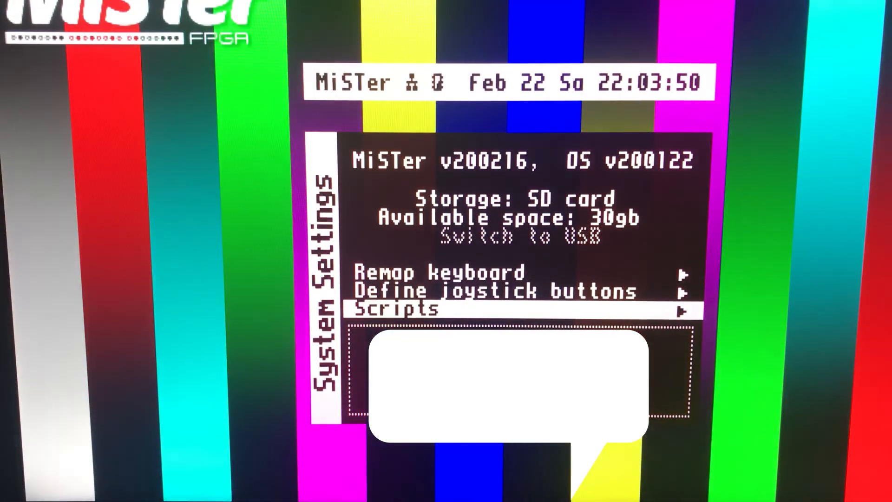
pyautogui.press('enter')
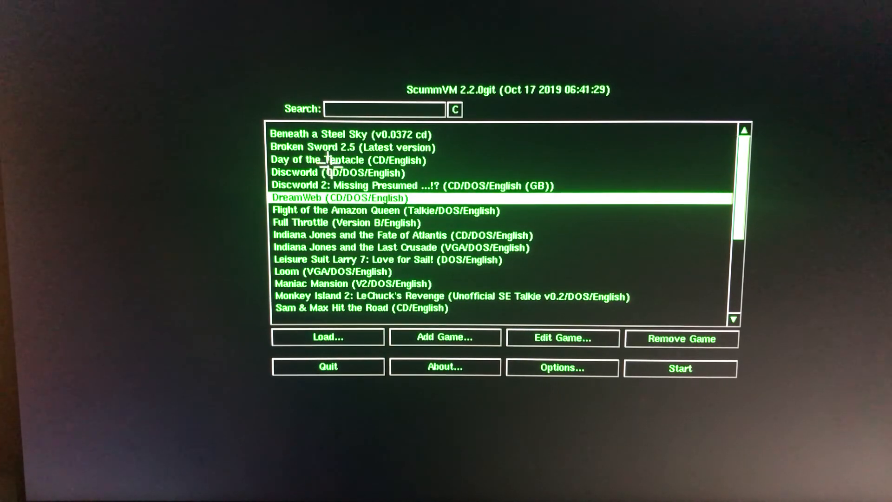
pyautogui.scroll(-3)
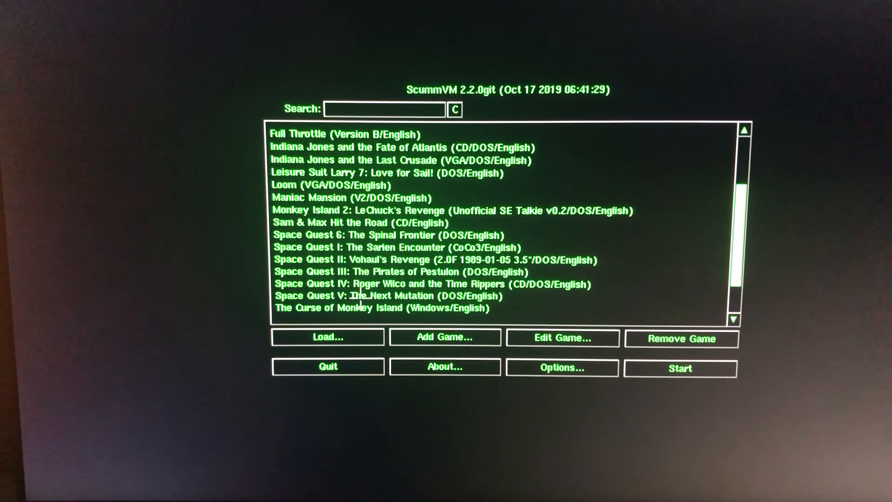
pyautogui.click(433, 284)
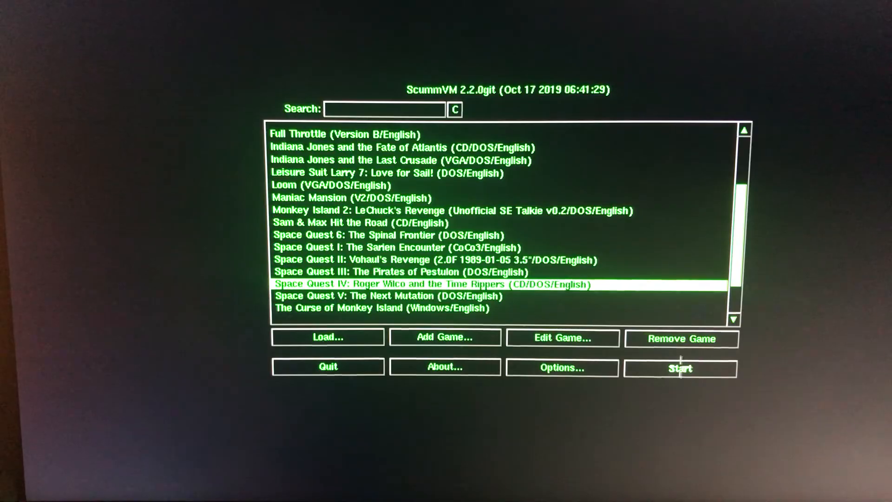
# Start Space Quest IV from the ScummVM launcher and wait for the intro-skip prompt.
pyautogui.click(680, 368)
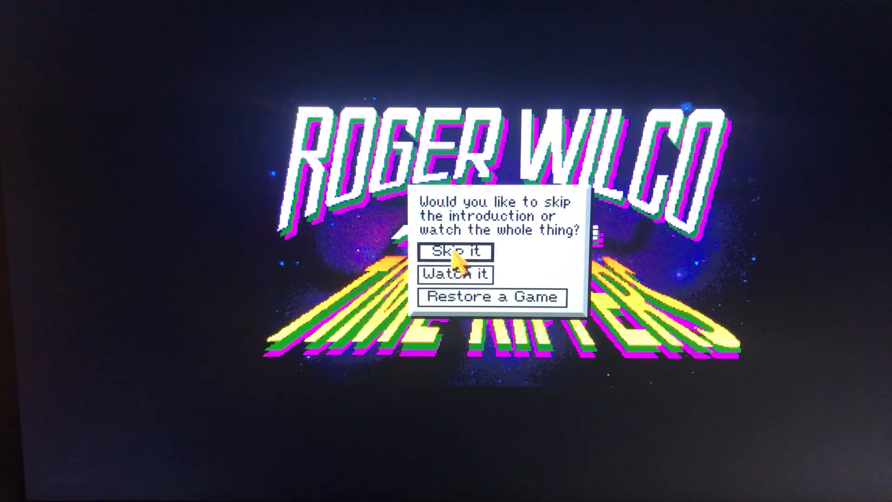
# Skip the introduction, play briefly, then quit via 'Do something of redeeming social value'.
pyautogui.click(456, 251)
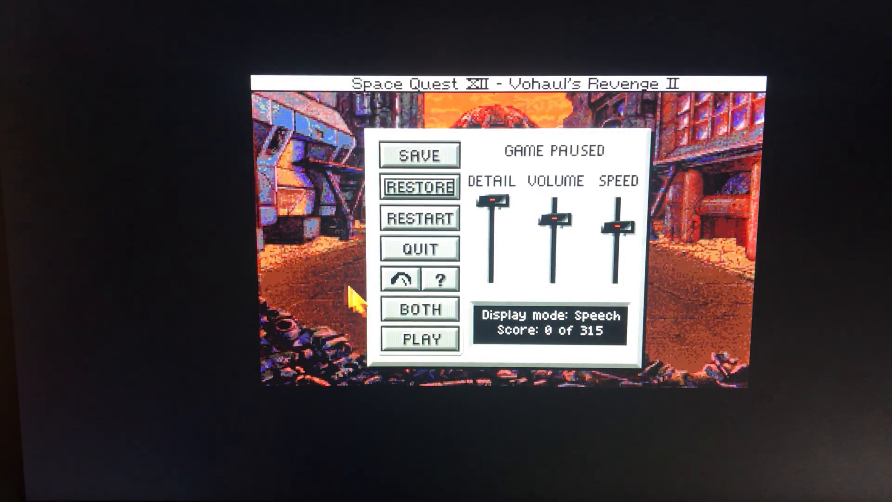
pyautogui.click(418, 248)
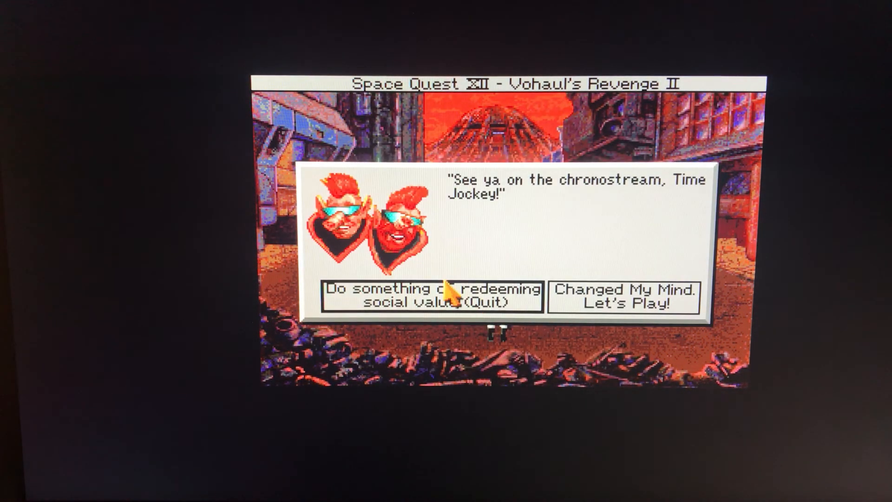
pyautogui.click(433, 294)
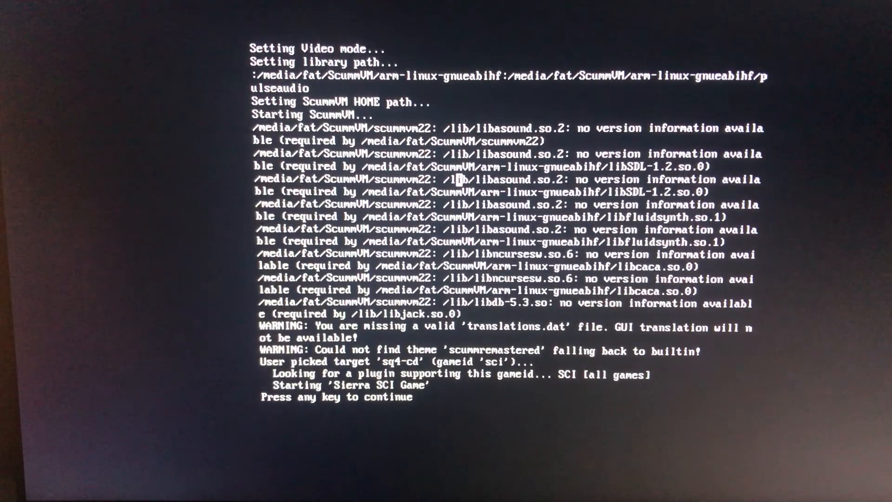